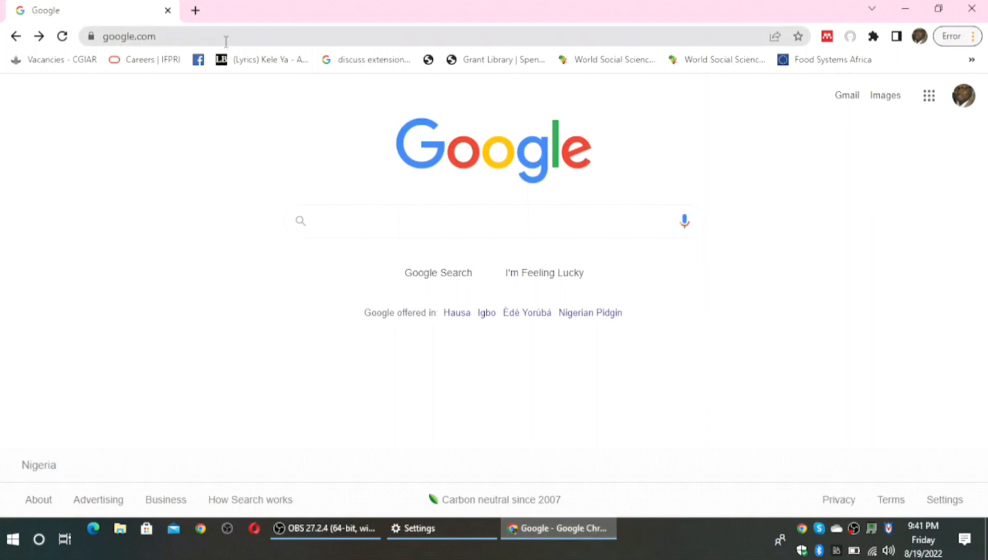
# - Navigate Chrome to google.com/alerts to show the My alerts list
pyautogui.click(151, 36)
pyautogui.write('/alerts')
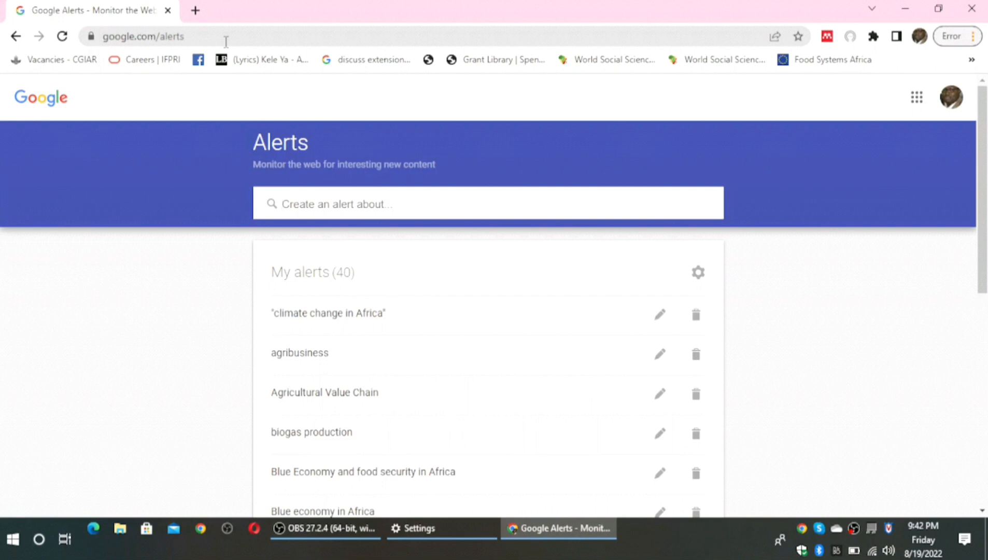
# - Enter 'teenage pregancy' as the alert topic to preview matching news
pyautogui.write('teenage pre')
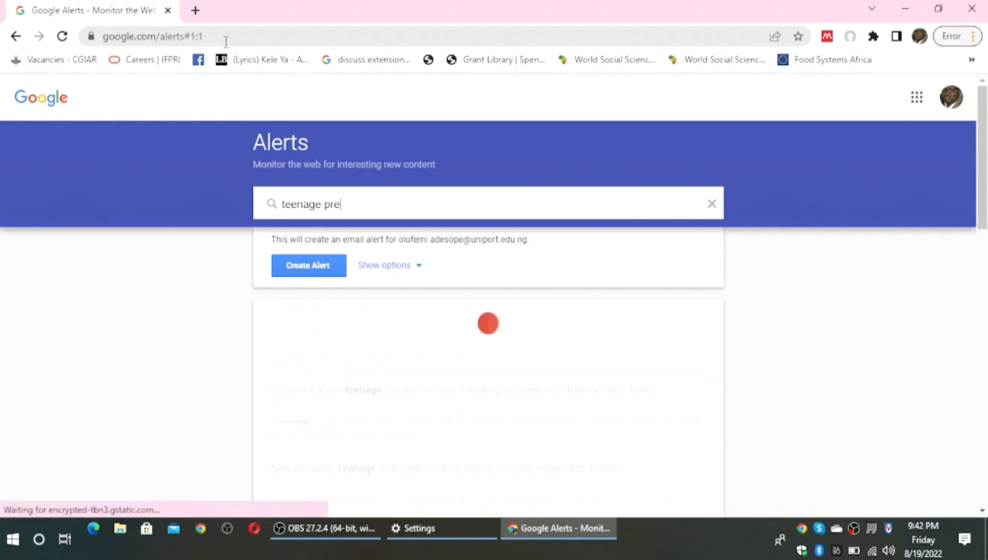
pyautogui.write('gan')
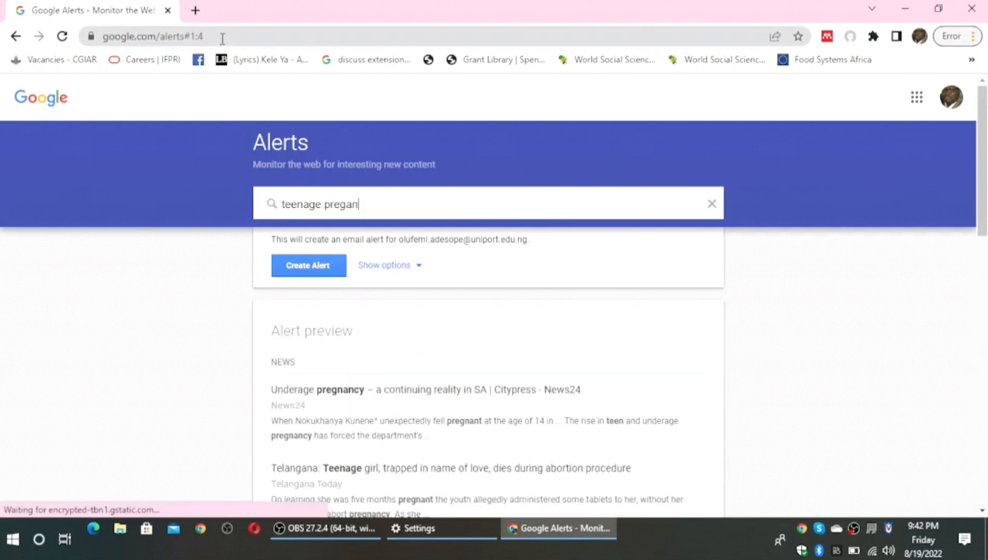
pyautogui.write('cy')
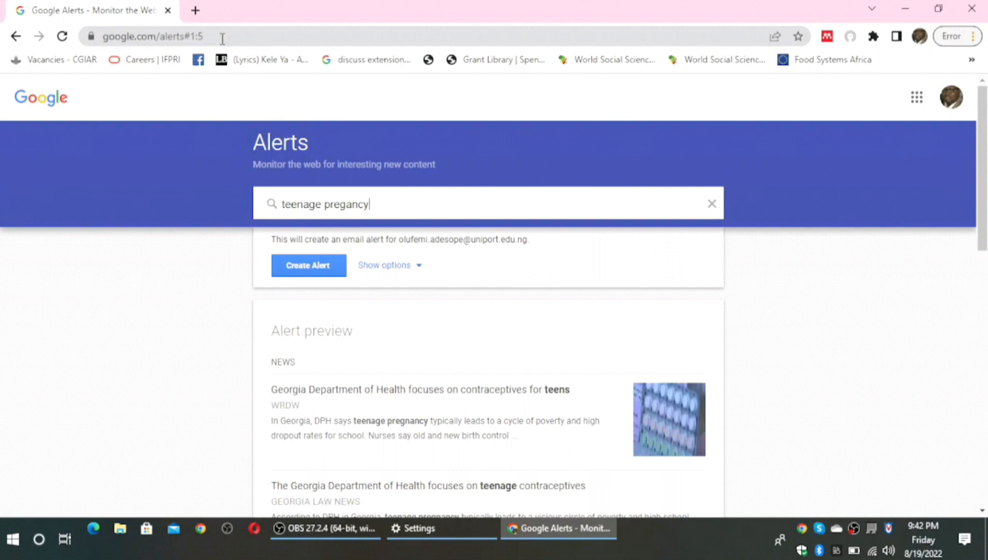
pyautogui.moveTo(365, 183)
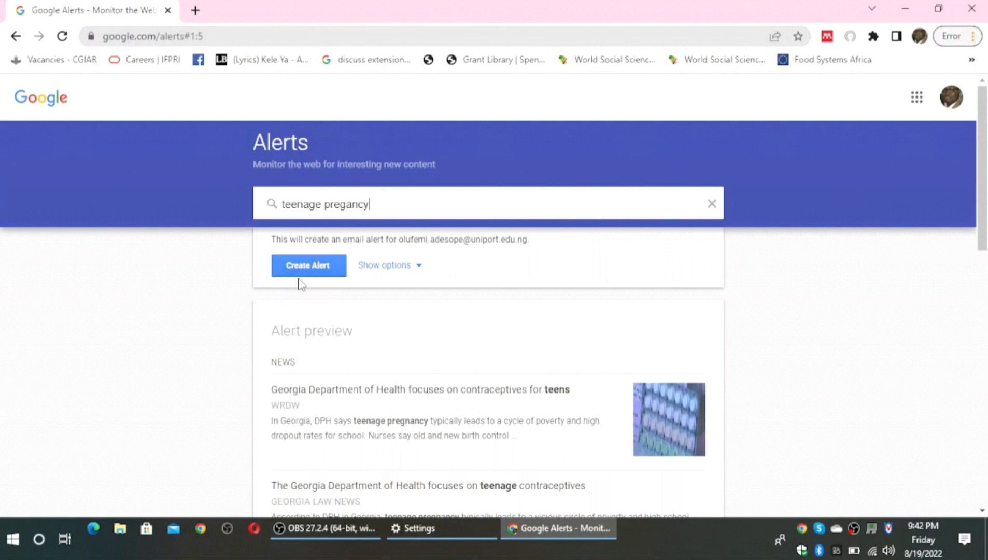
pyautogui.moveTo(313, 288)
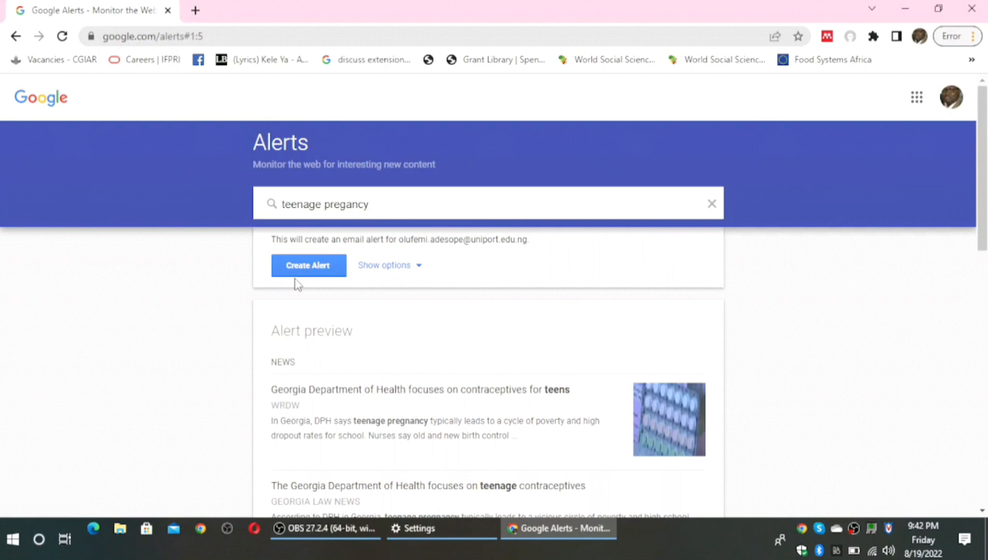
pyautogui.moveTo(415, 280)
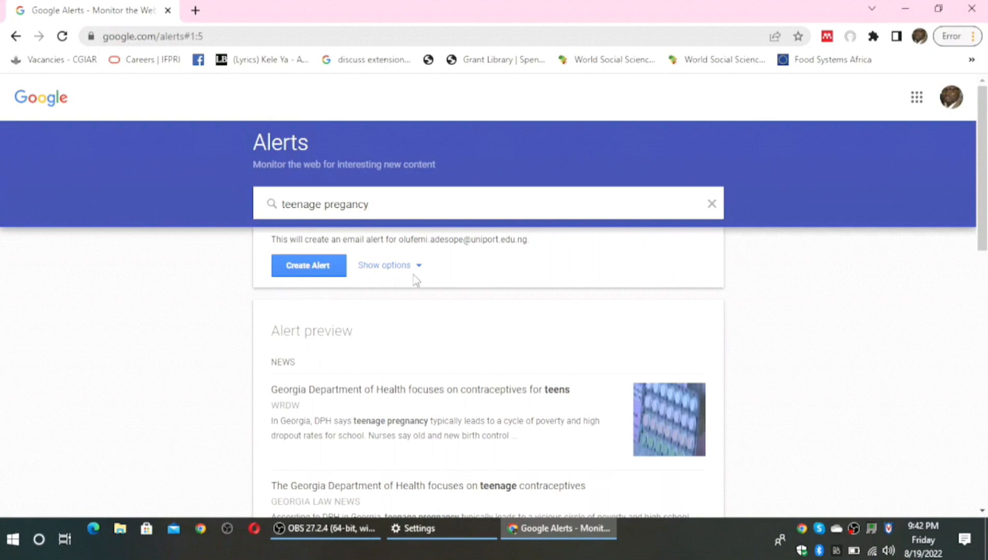
pyautogui.moveTo(400, 276)
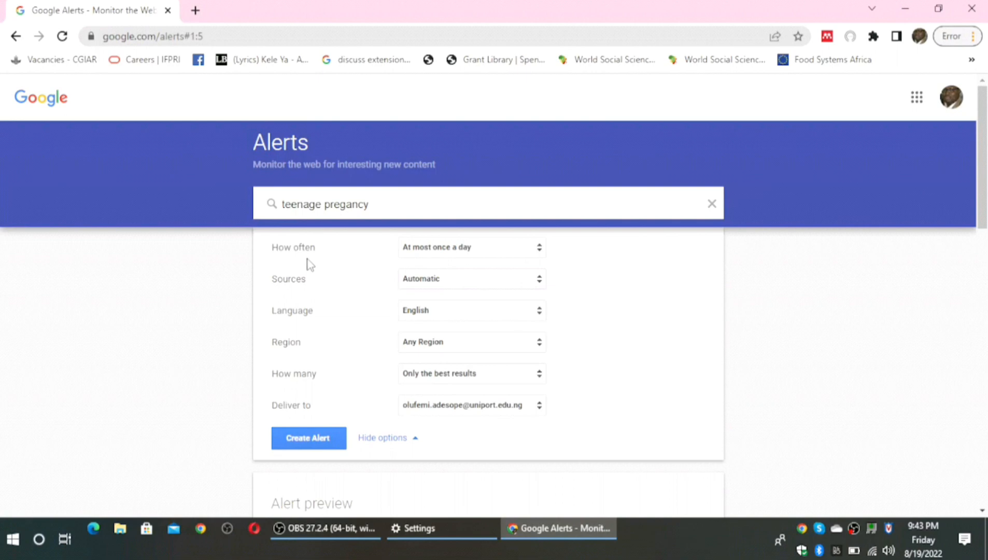
pyautogui.moveTo(300, 312)
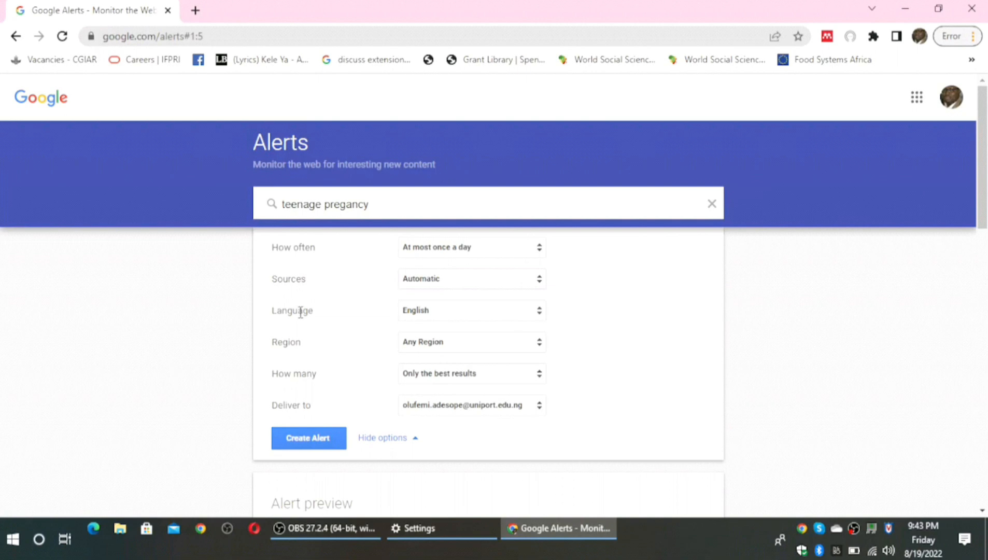
pyautogui.moveTo(302, 354)
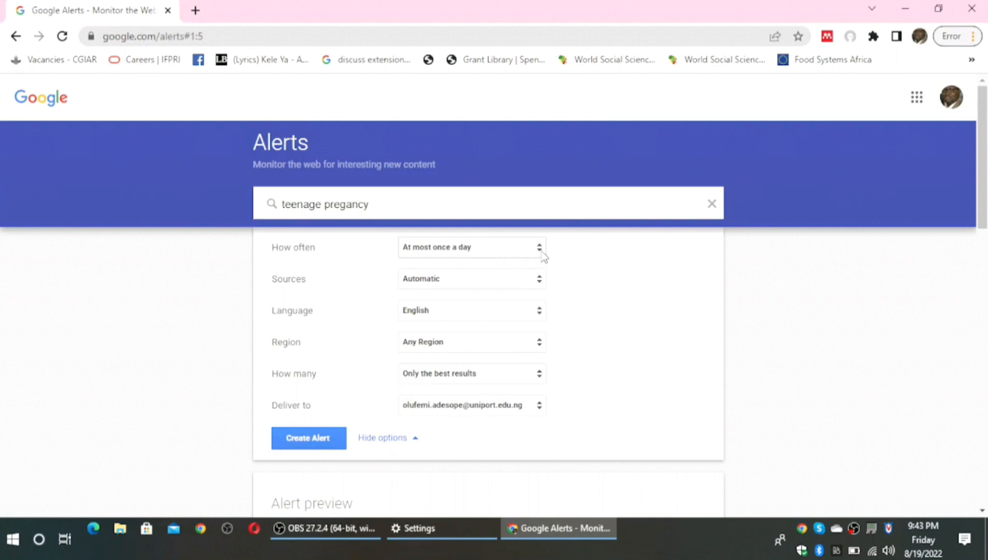
# - Set the alert frequency to 'At most once a week'
pyautogui.click(471, 247)
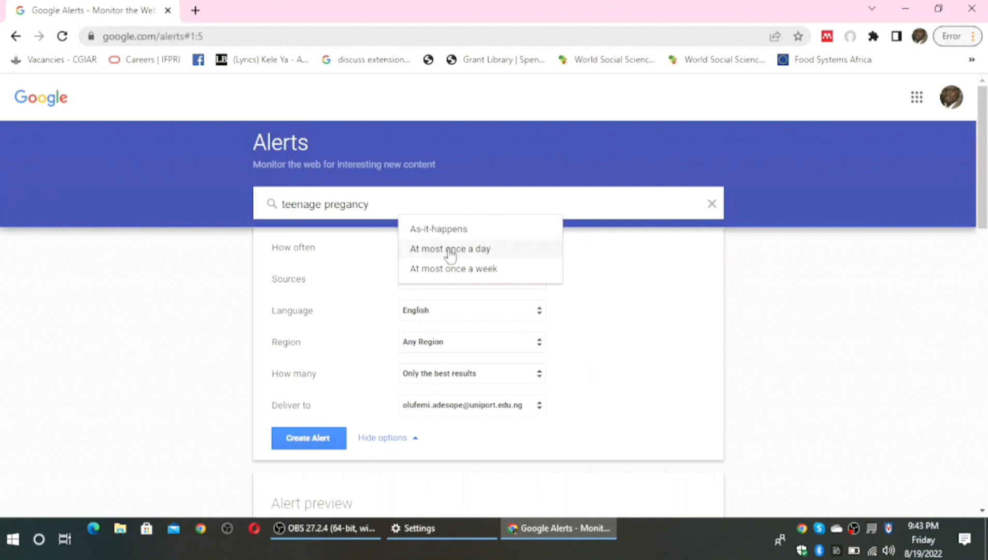
pyautogui.moveTo(491, 265)
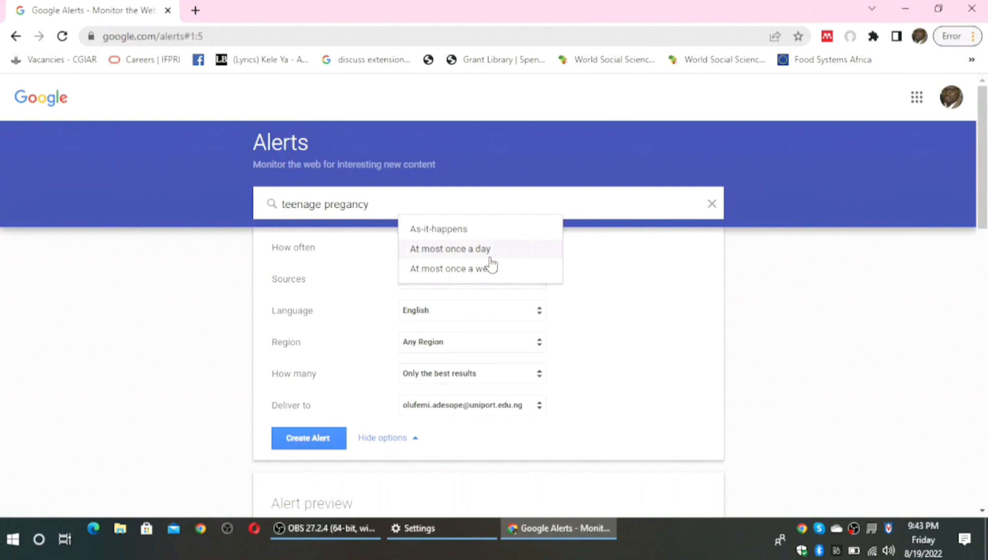
pyautogui.click(458, 268)
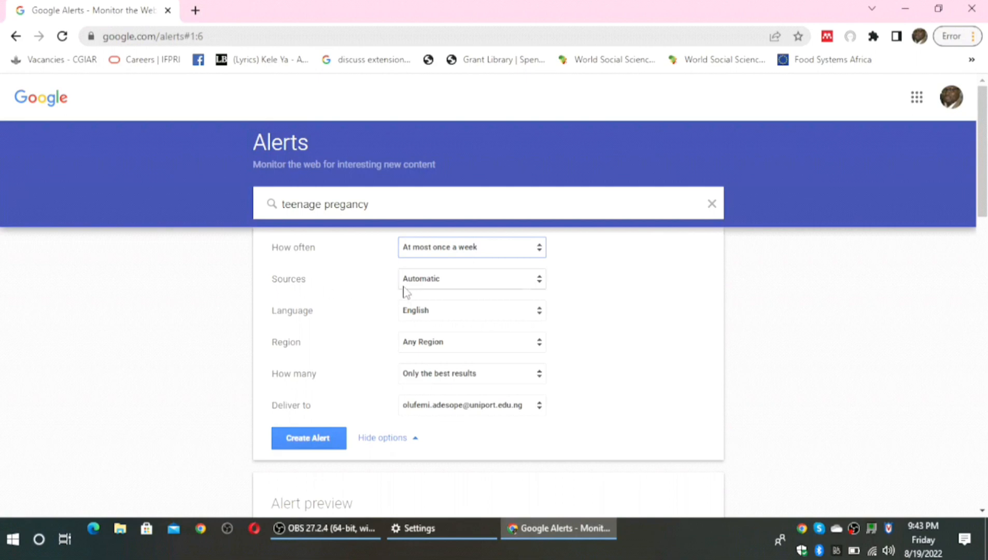
pyautogui.moveTo(534, 291)
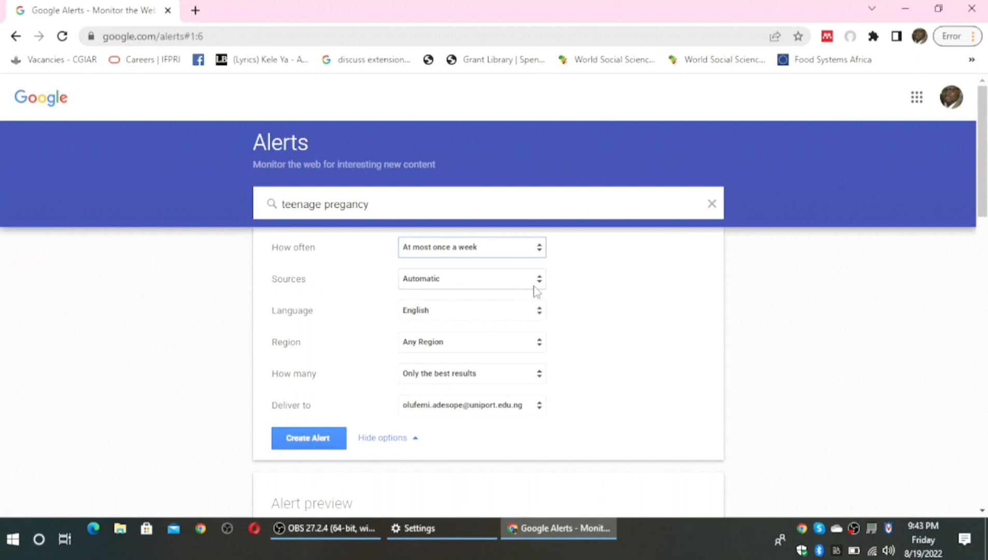
pyautogui.moveTo(541, 288)
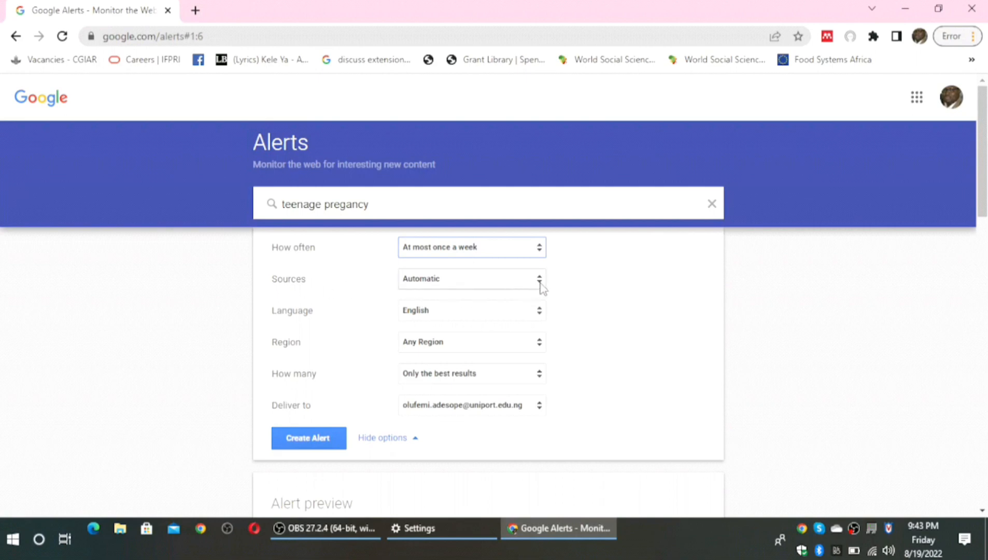
# - Keep sources on Automatic and set the alert language to English
pyautogui.click(471, 279)
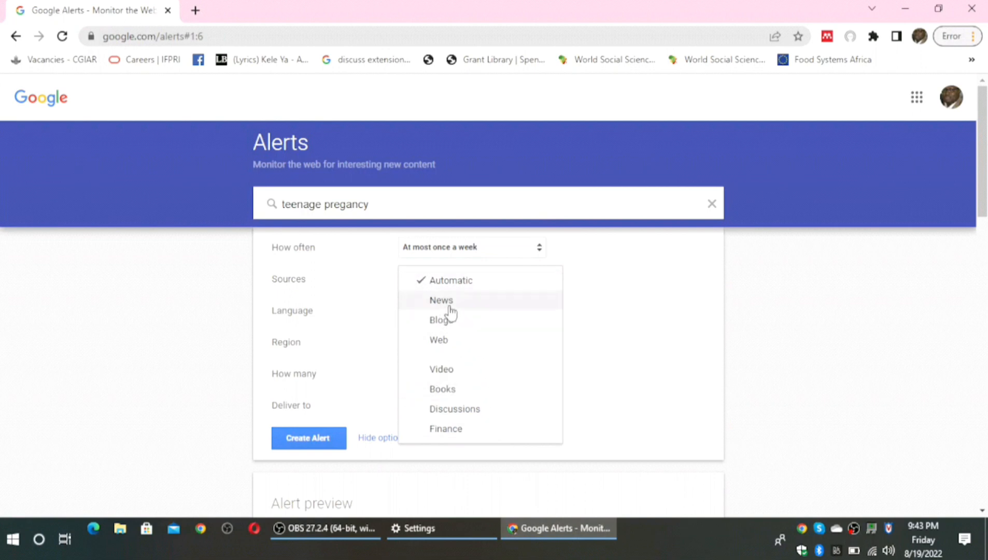
pyautogui.moveTo(451, 345)
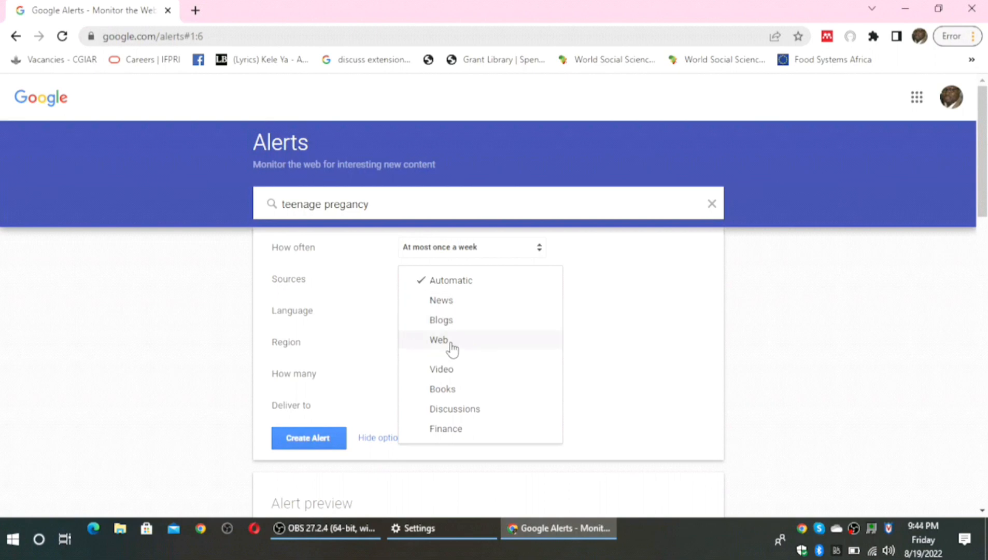
pyautogui.moveTo(497, 372)
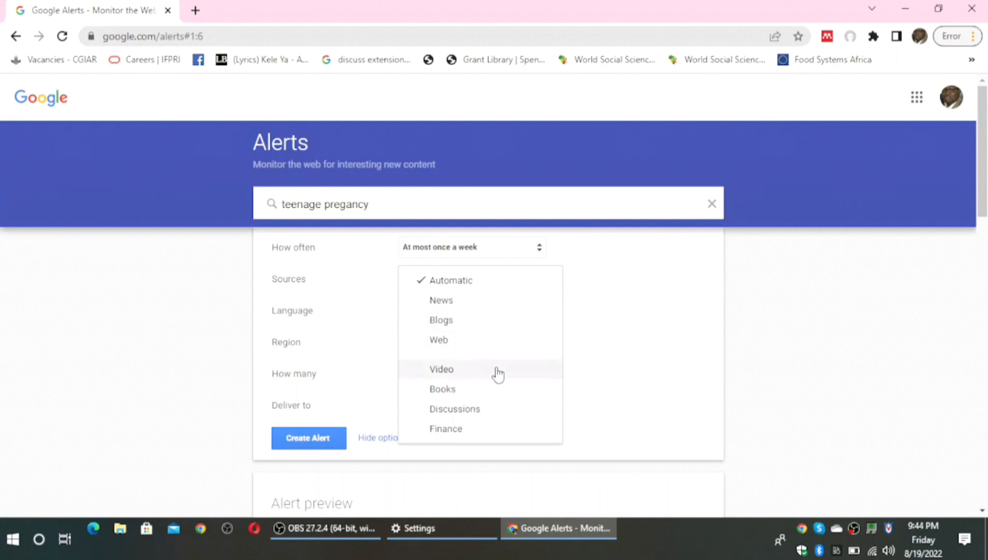
pyautogui.moveTo(362, 309)
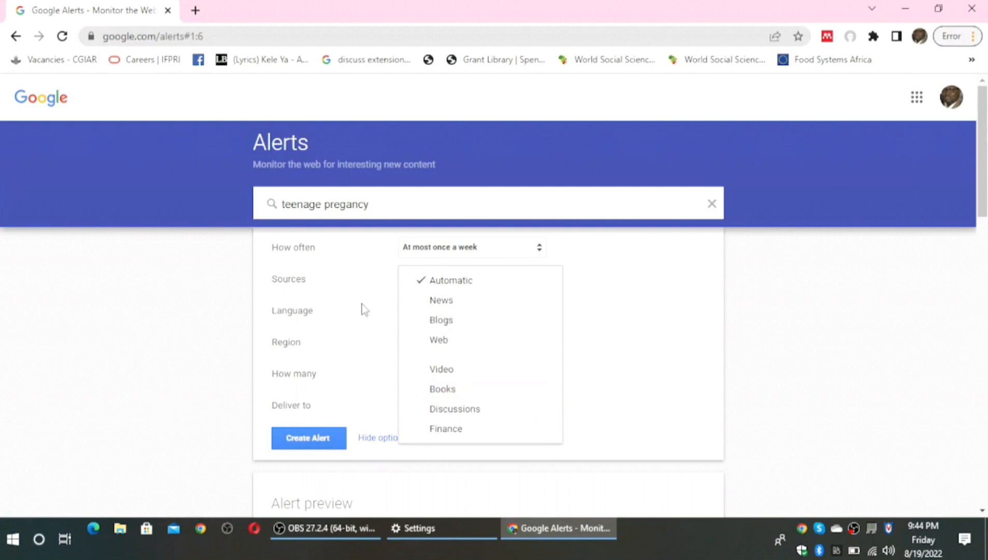
pyautogui.click(447, 279)
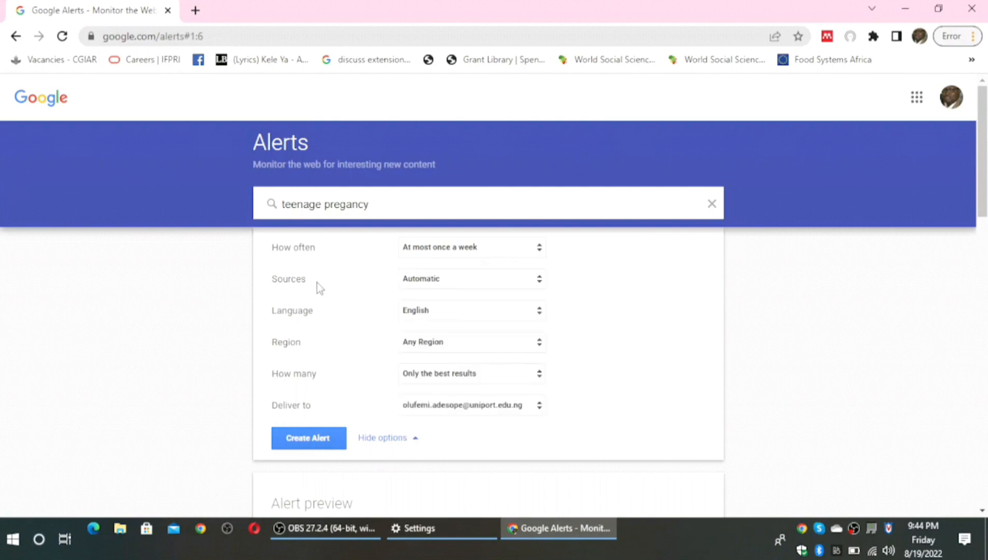
pyautogui.moveTo(312, 293)
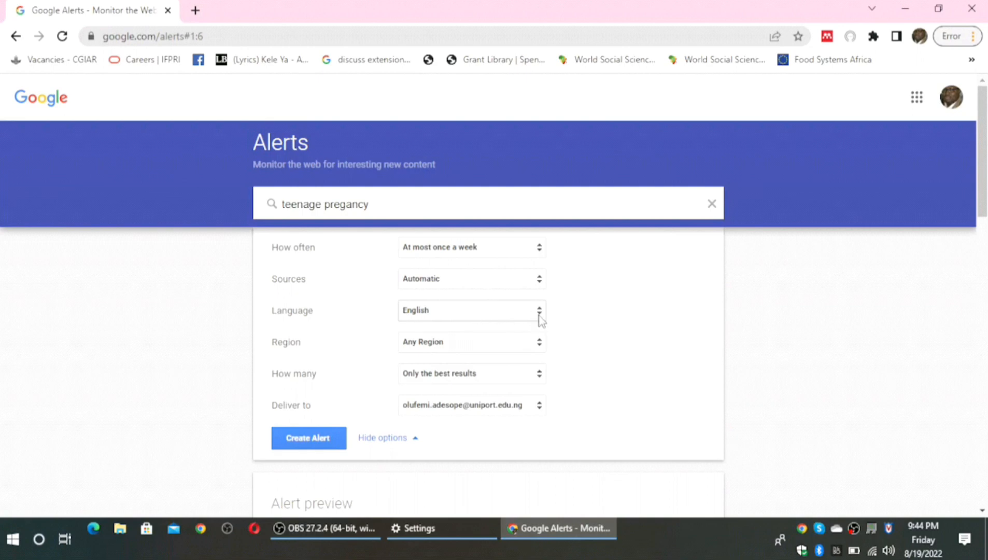
pyautogui.click(470, 309)
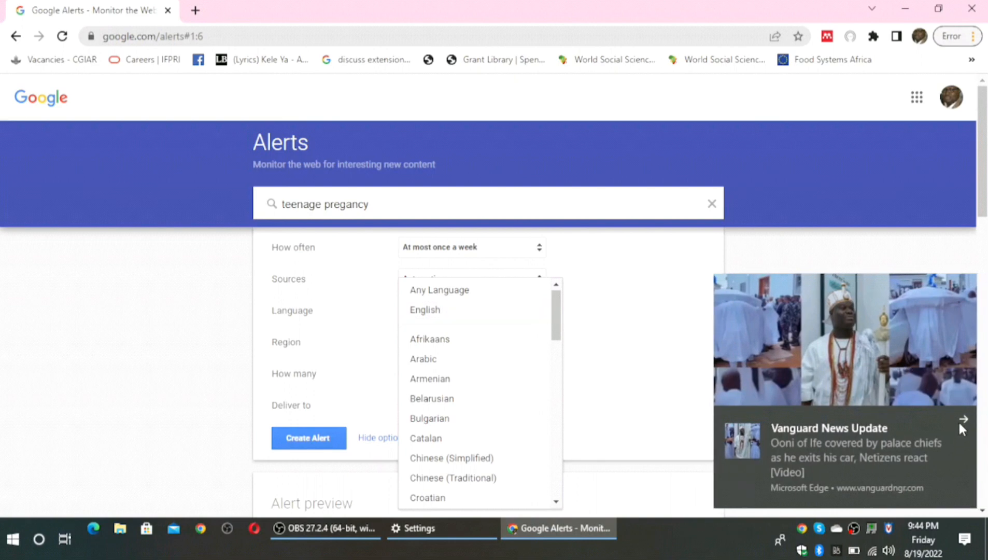
pyautogui.moveTo(963, 421)
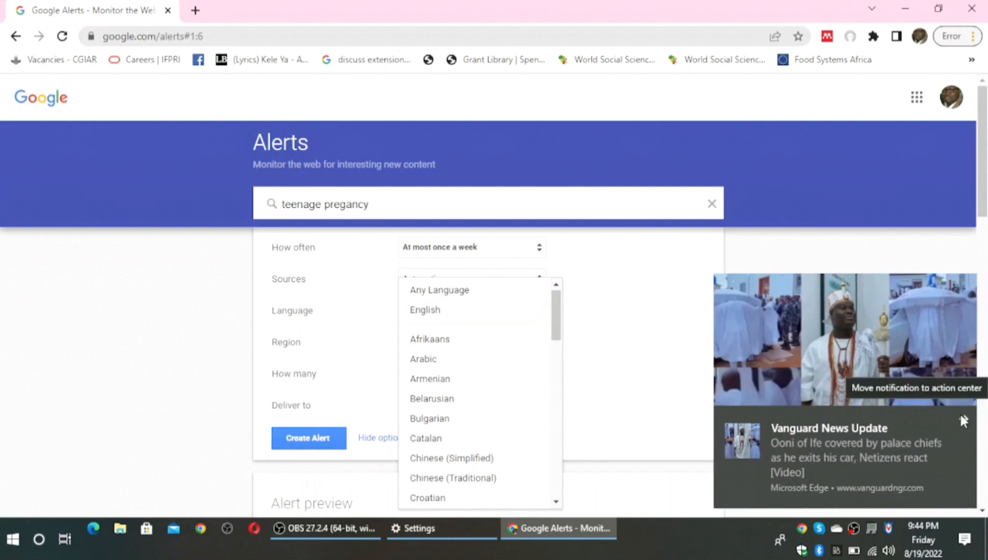
pyautogui.click(424, 310)
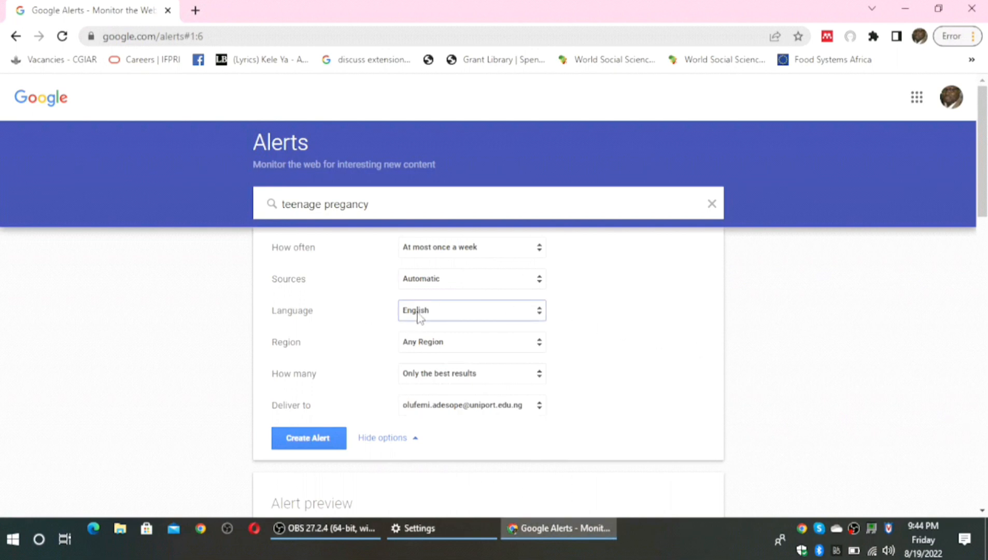
pyautogui.moveTo(540, 349)
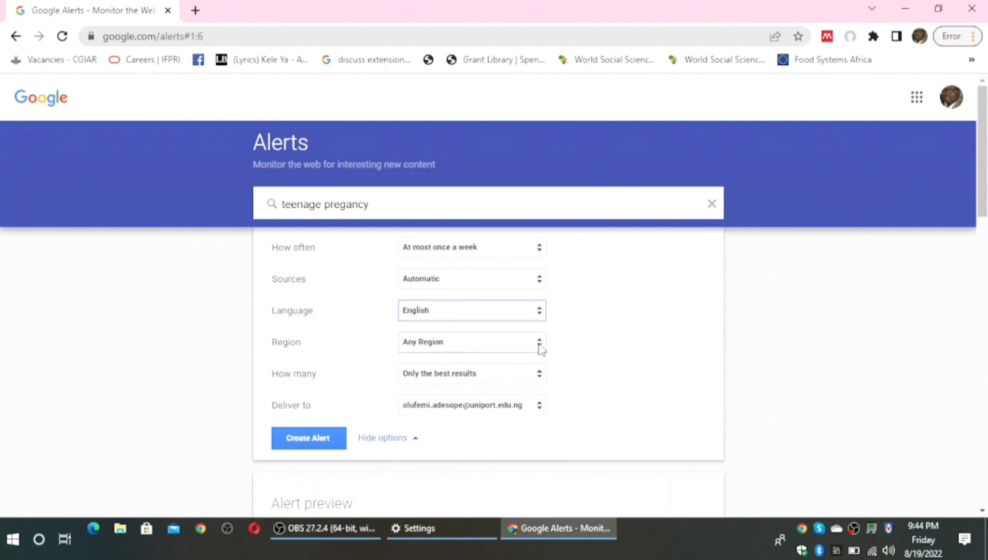
# - Set region to Any Region and result count to Only the best results
pyautogui.click(471, 342)
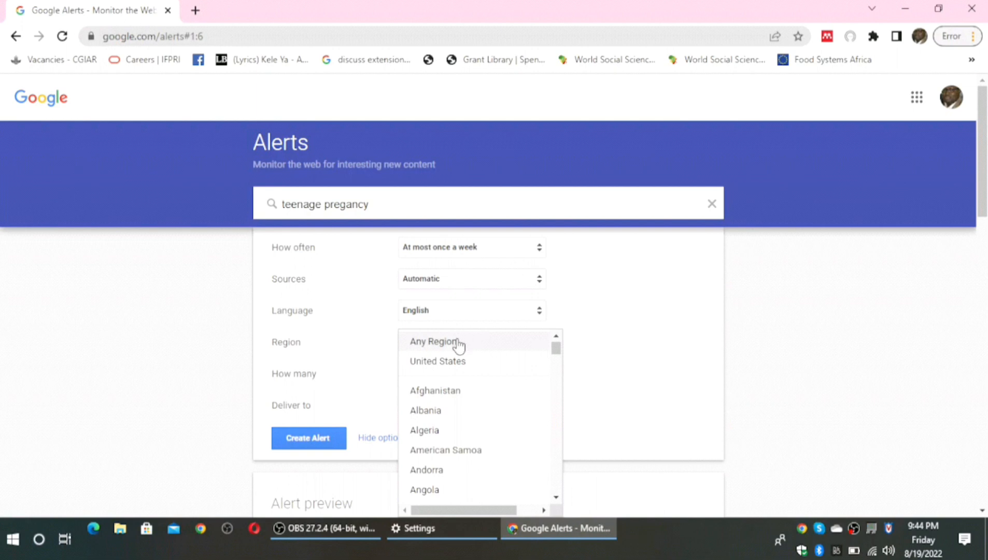
pyautogui.click(452, 341)
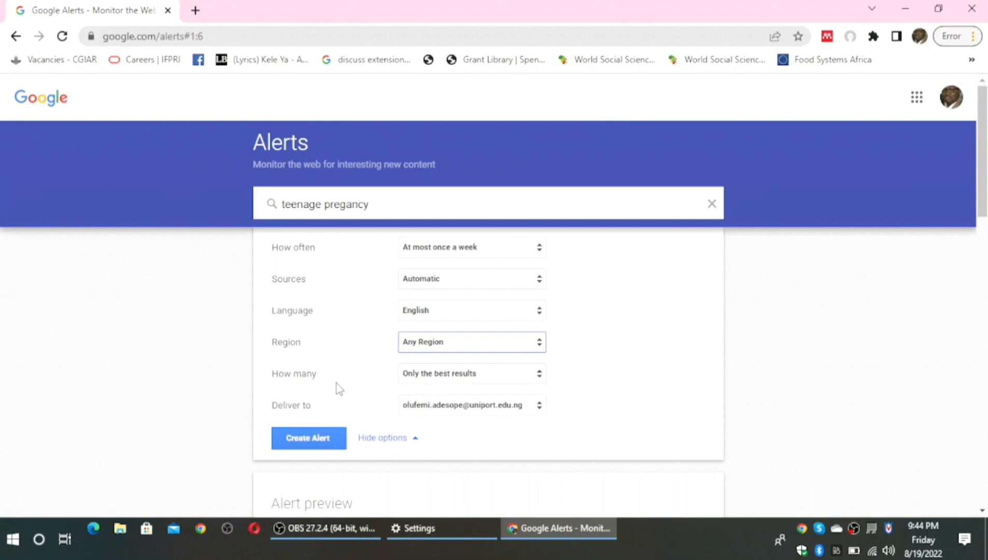
pyautogui.moveTo(532, 386)
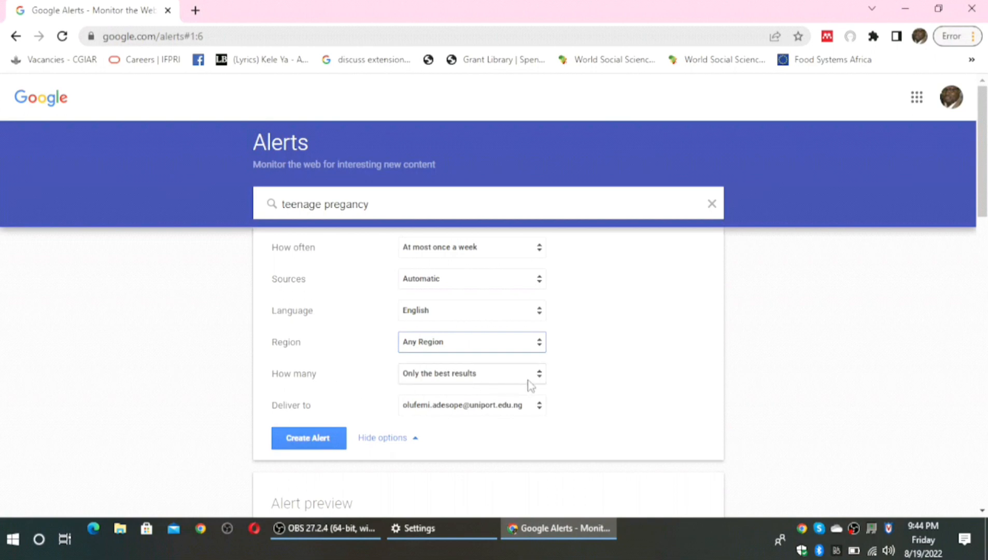
pyautogui.click(471, 372)
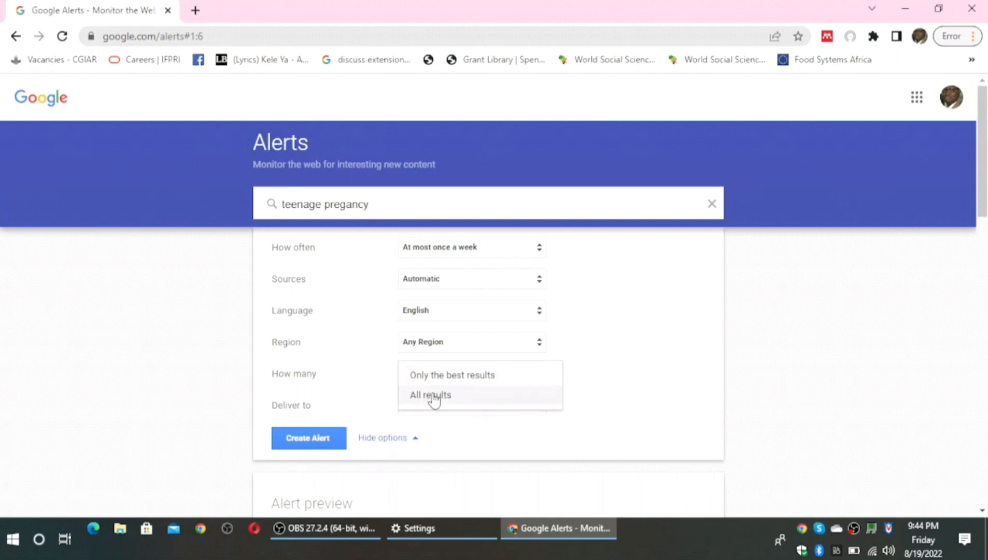
pyautogui.moveTo(450, 374)
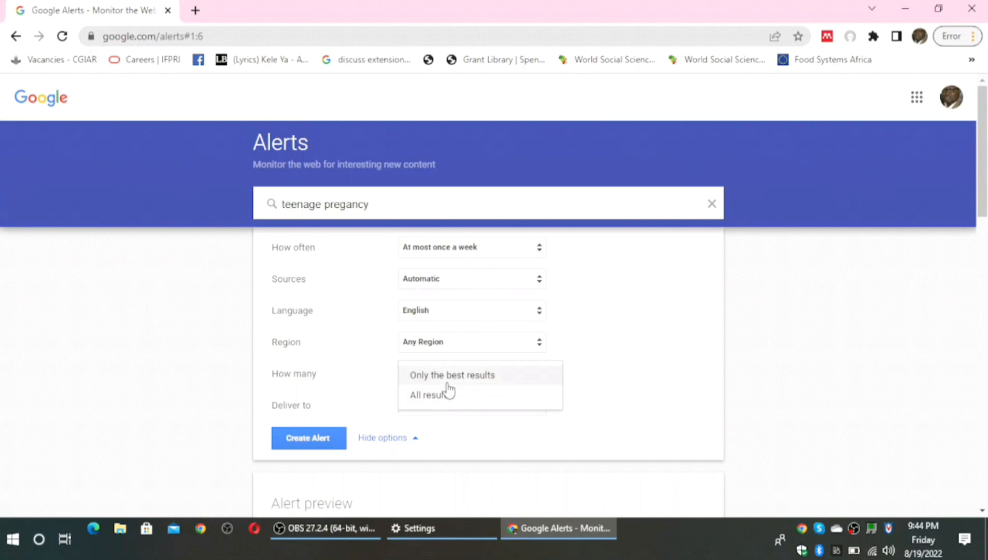
pyautogui.click(452, 374)
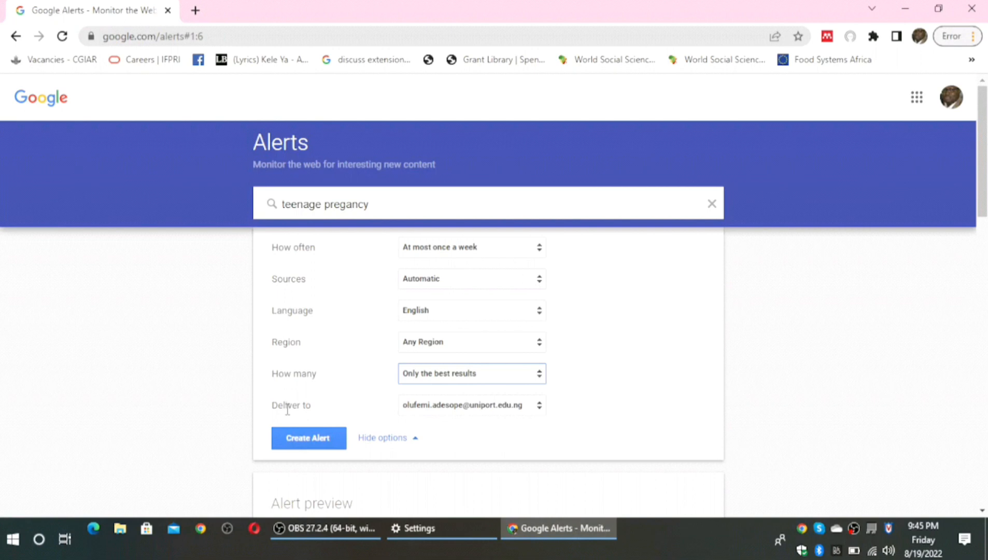
pyautogui.moveTo(517, 417)
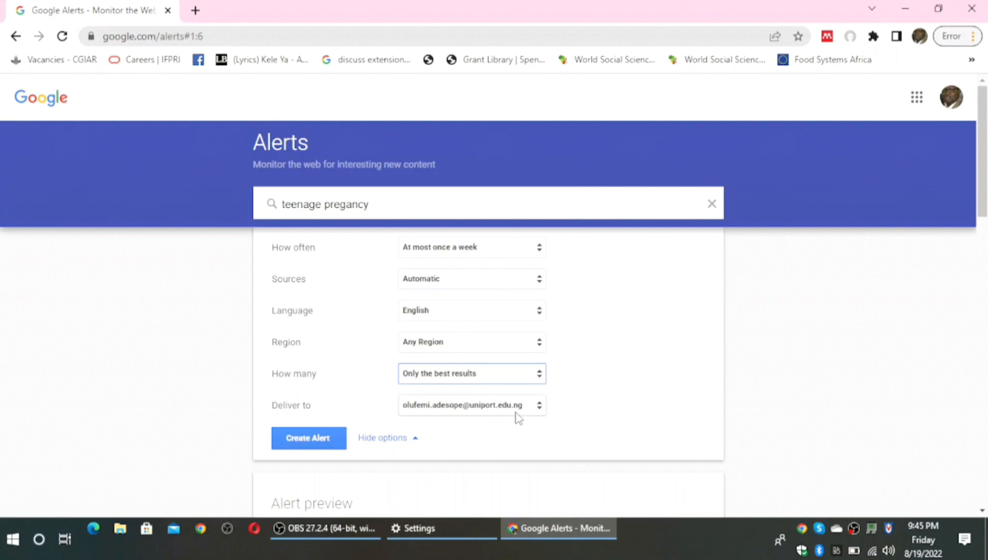
pyautogui.moveTo(367, 426)
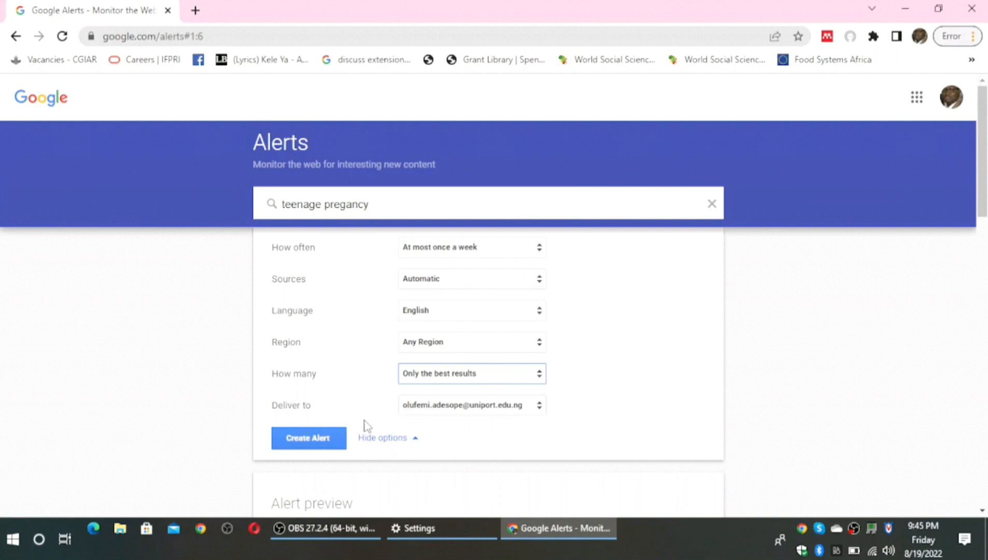
# - Create the teenage pregancy alert, adding it atop My alerts (41 total)
pyautogui.click(308, 437)
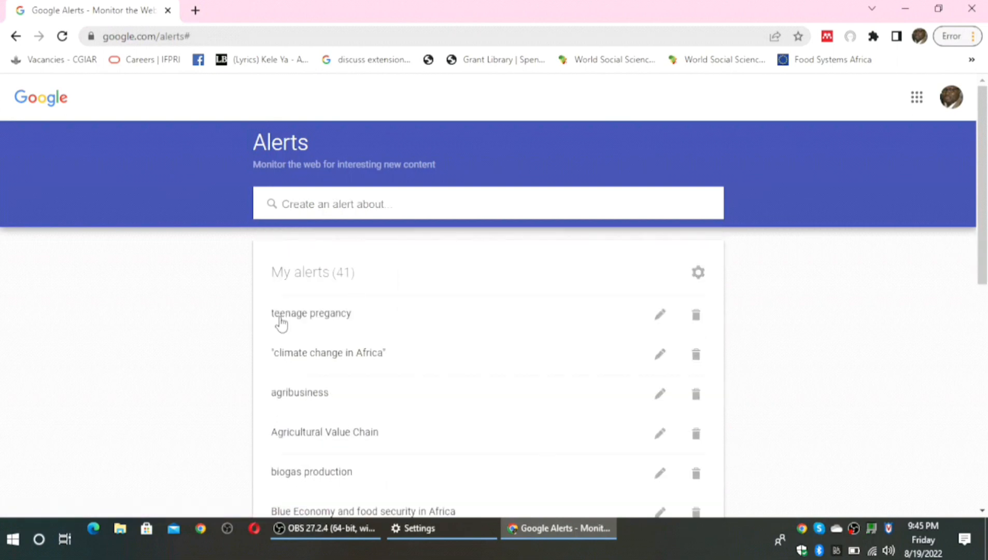
pyautogui.moveTo(359, 324)
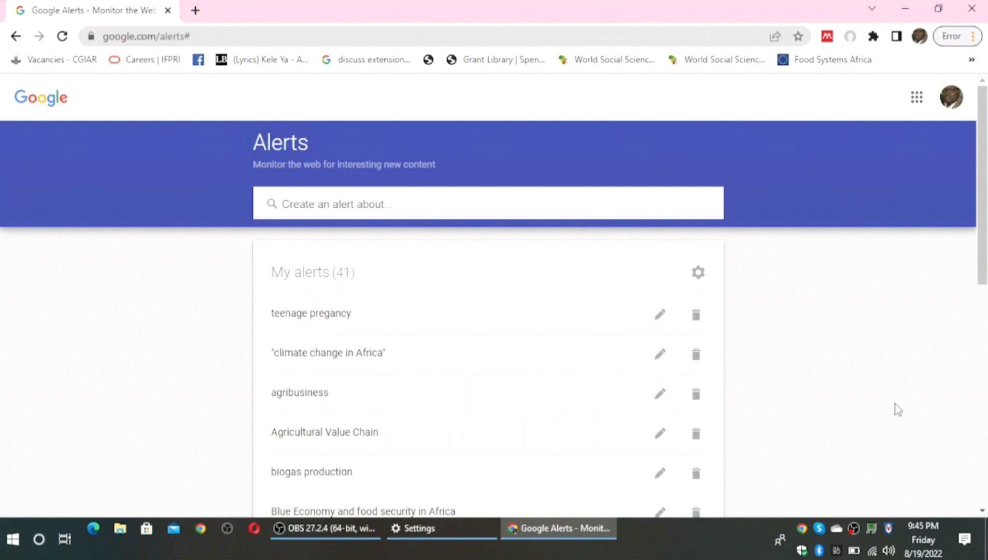
pyautogui.moveTo(869, 510)
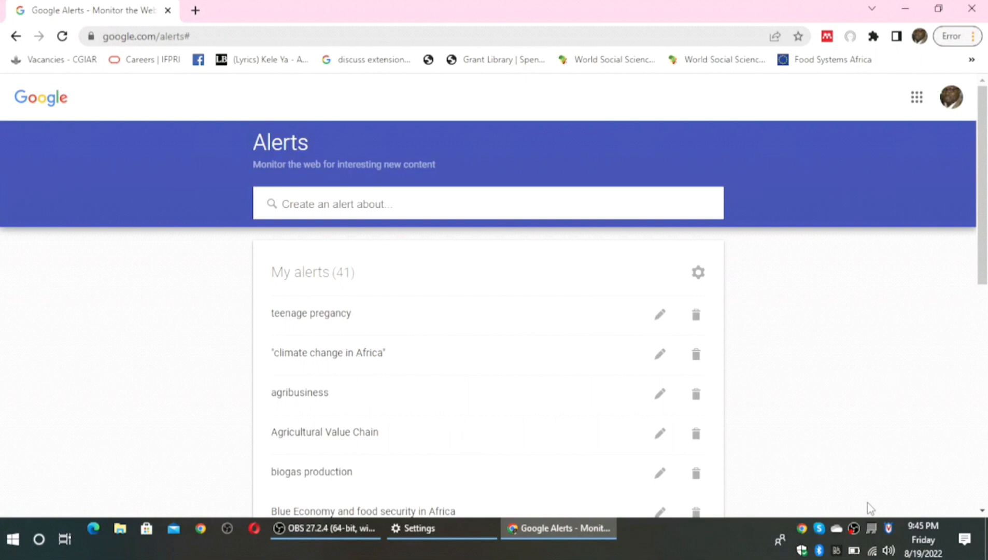
pyautogui.moveTo(649, 458)
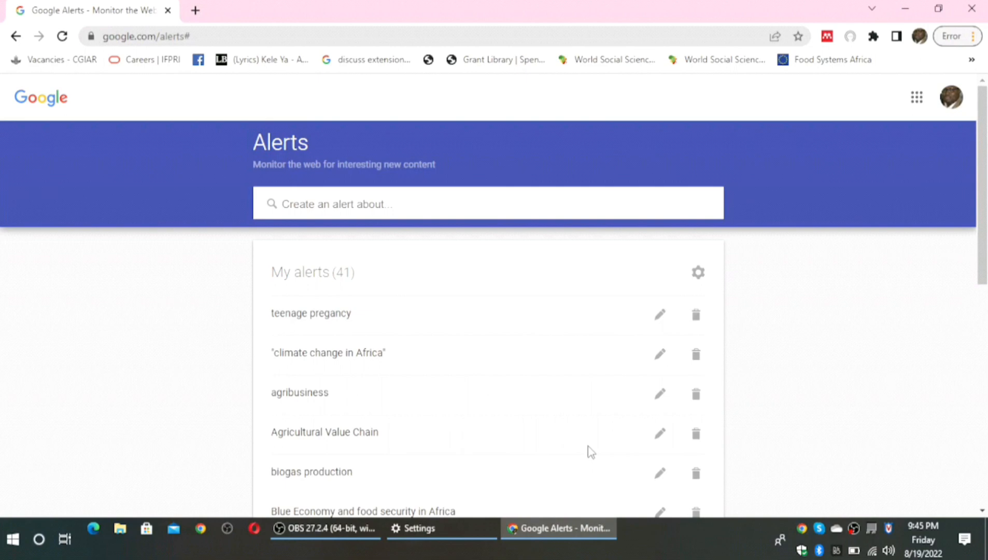
pyautogui.moveTo(343, 413)
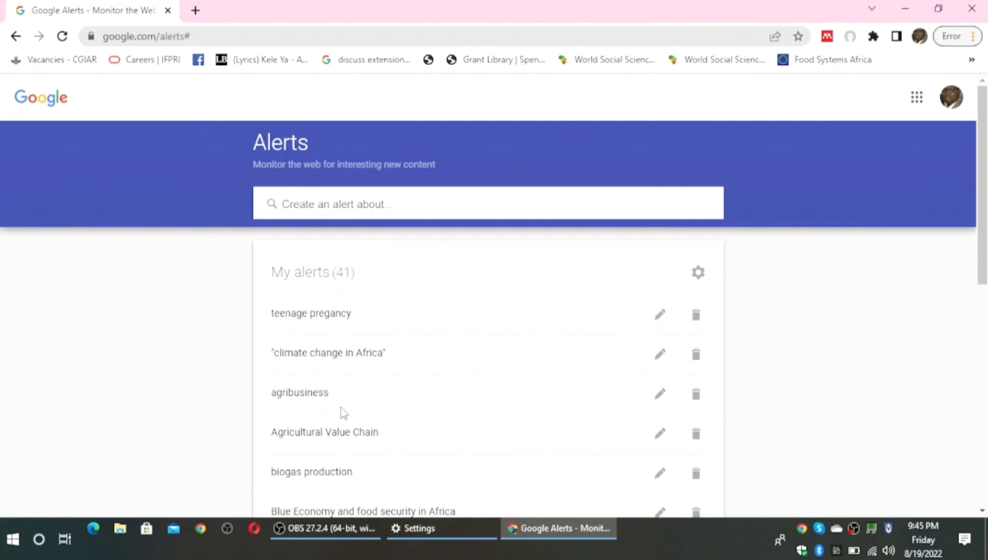
pyautogui.moveTo(347, 467)
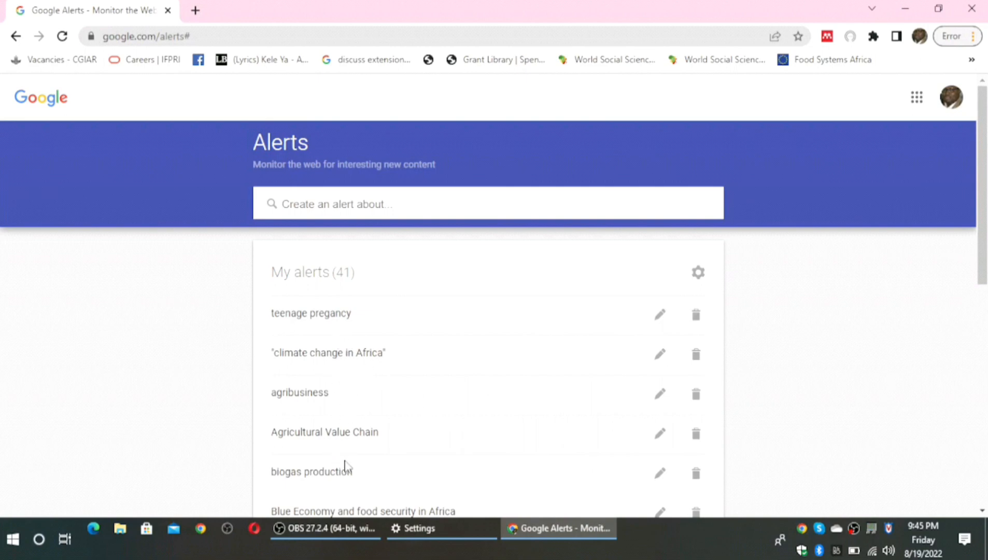